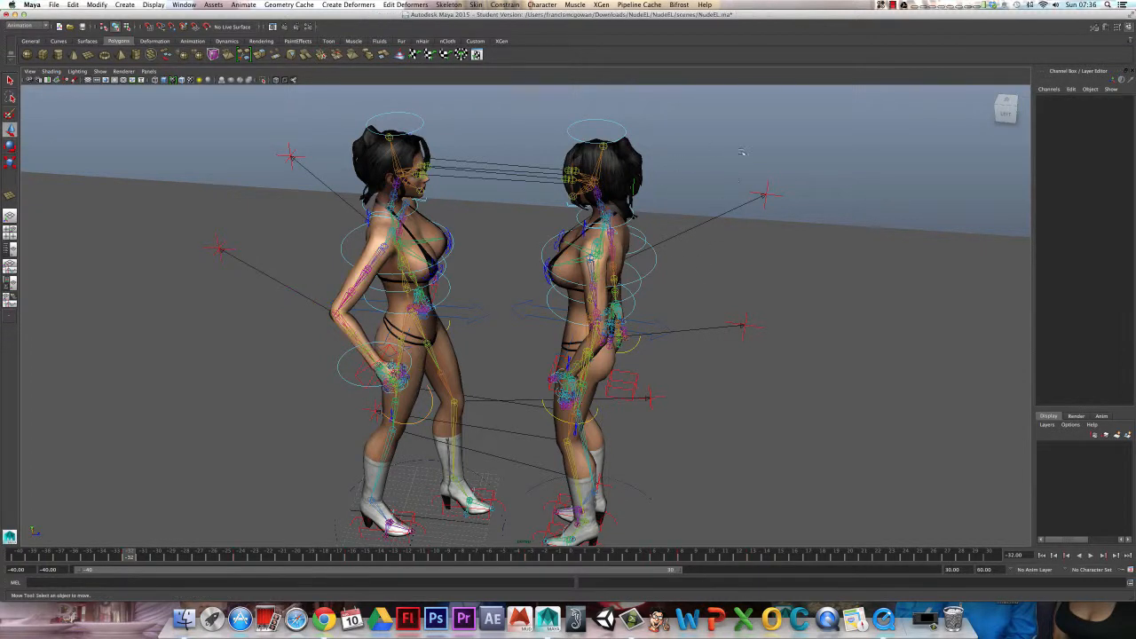
mouse_move(522, 147)
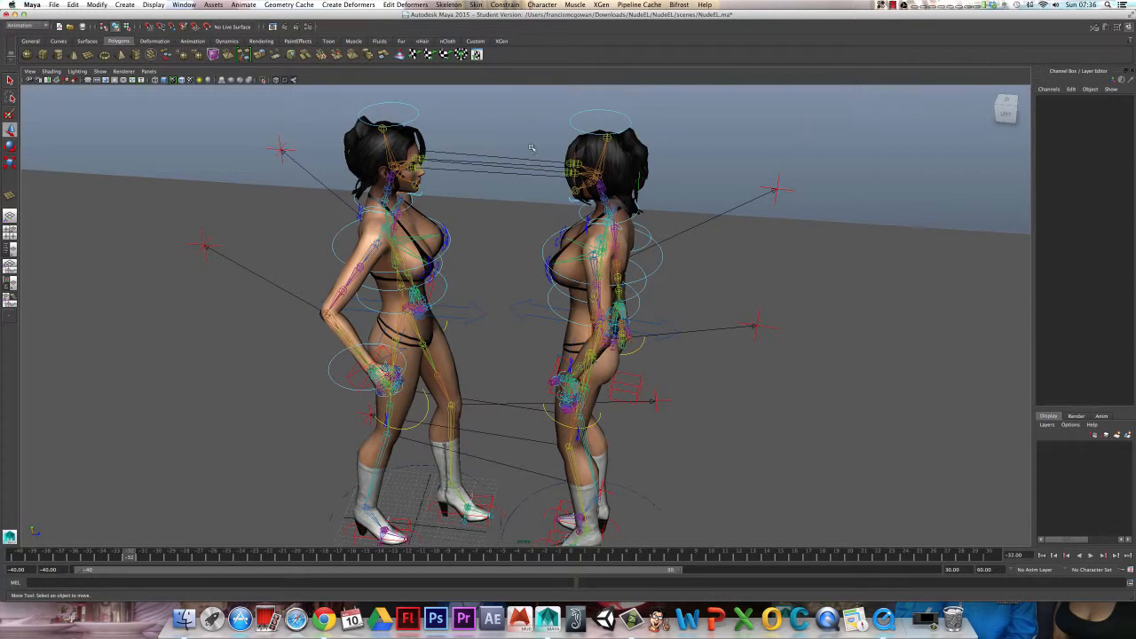
mouse_move(531, 137)
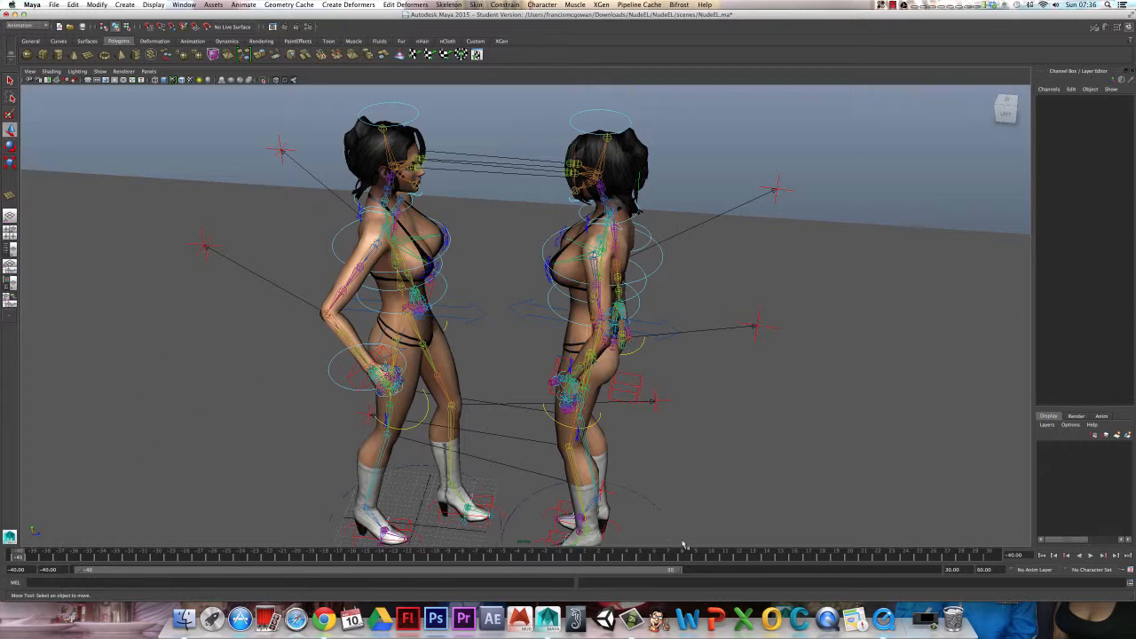
Review the punch by jumping between frames and scrubbing the timeline back and forth
click(710, 570)
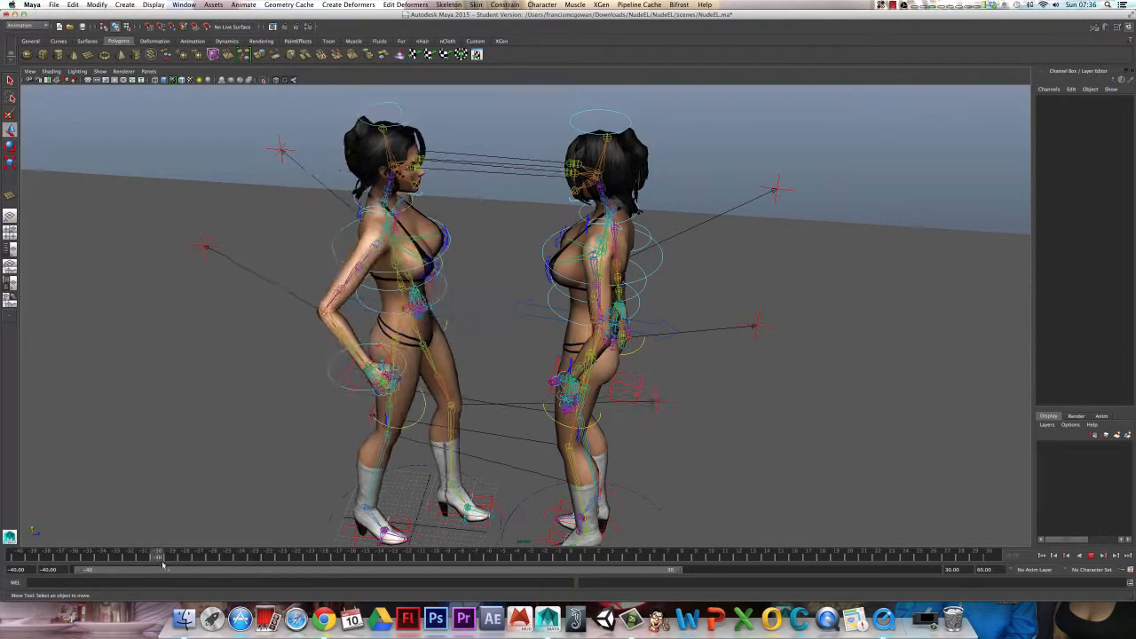
drag(162, 557, 364, 557)
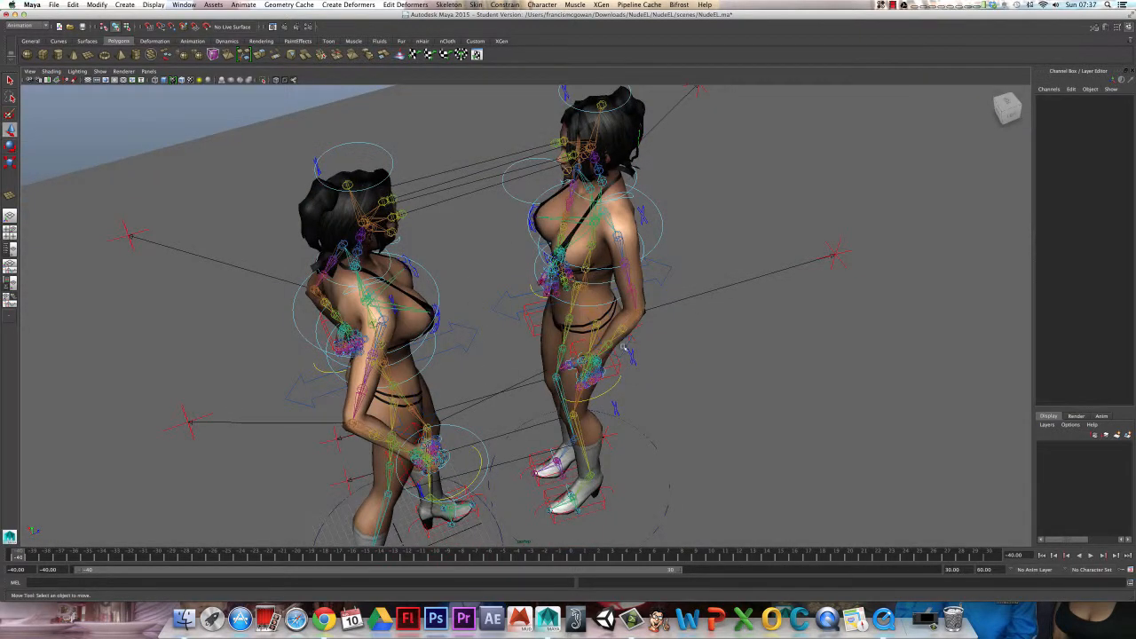
click(258, 555)
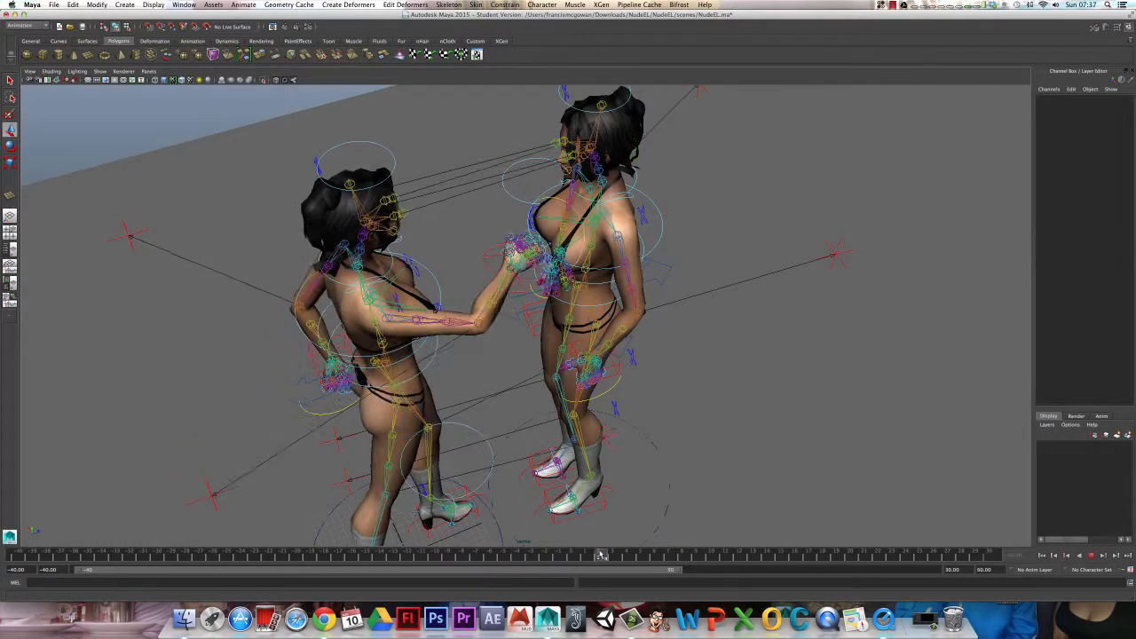
drag(603, 555, 462, 559)
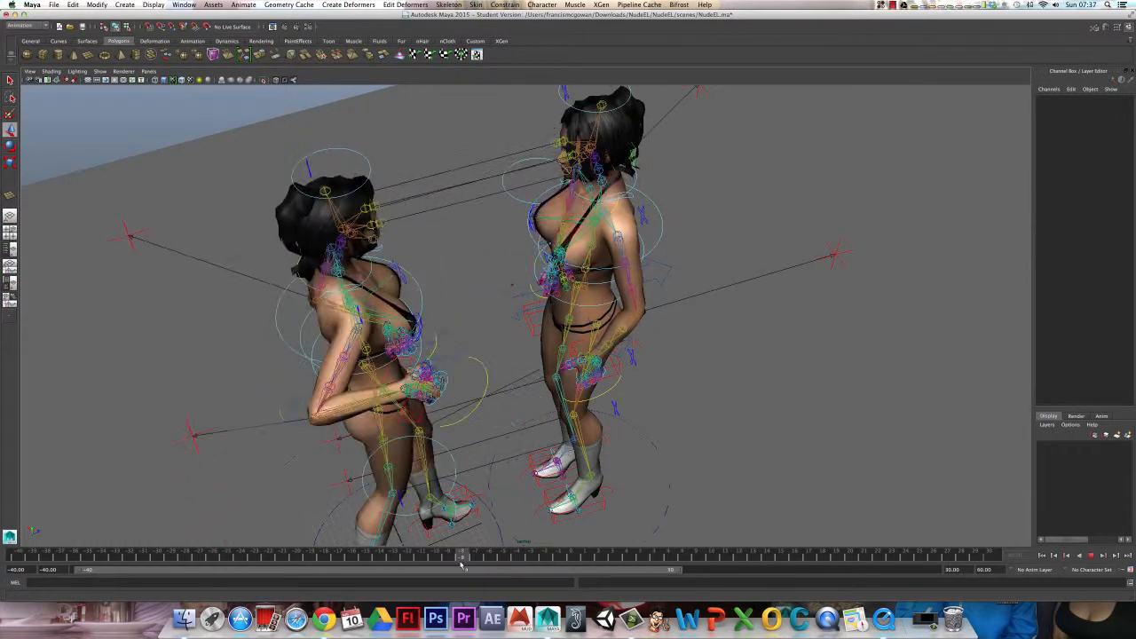
drag(462, 554, 737, 555)
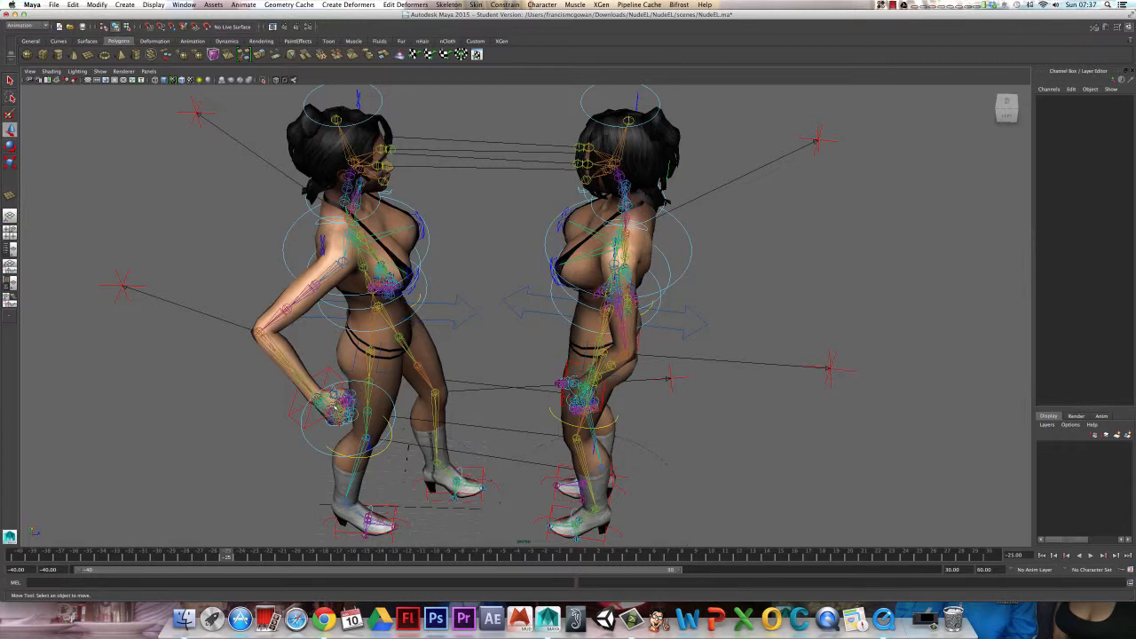
mouse_move(521, 287)
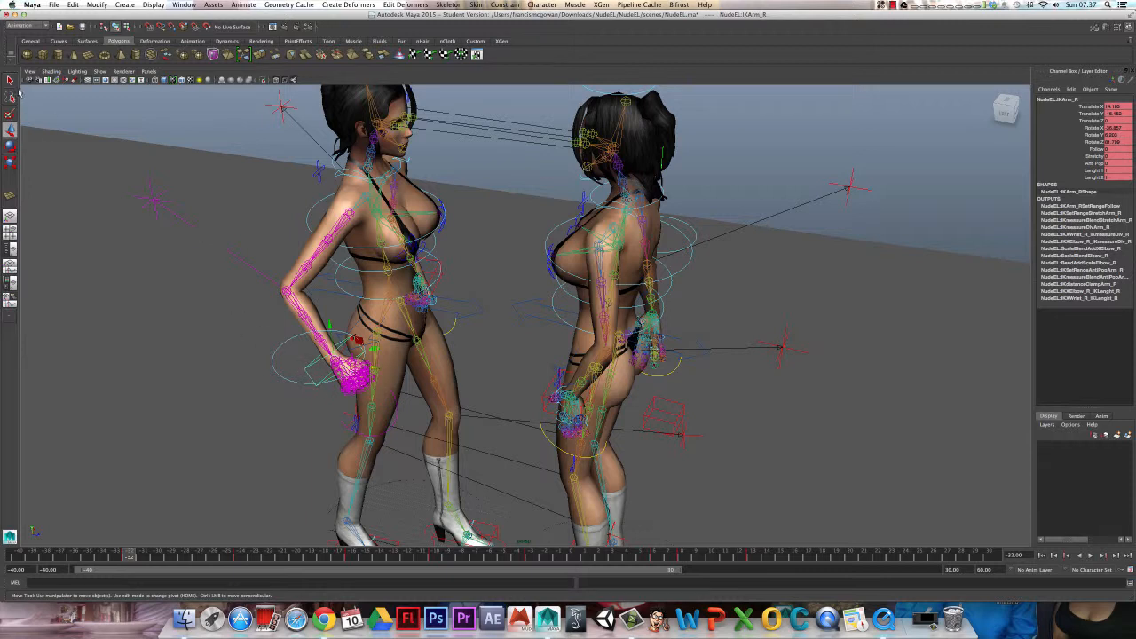
Bring up the animation commands to reach the Create Motion Trail options
click(20, 25)
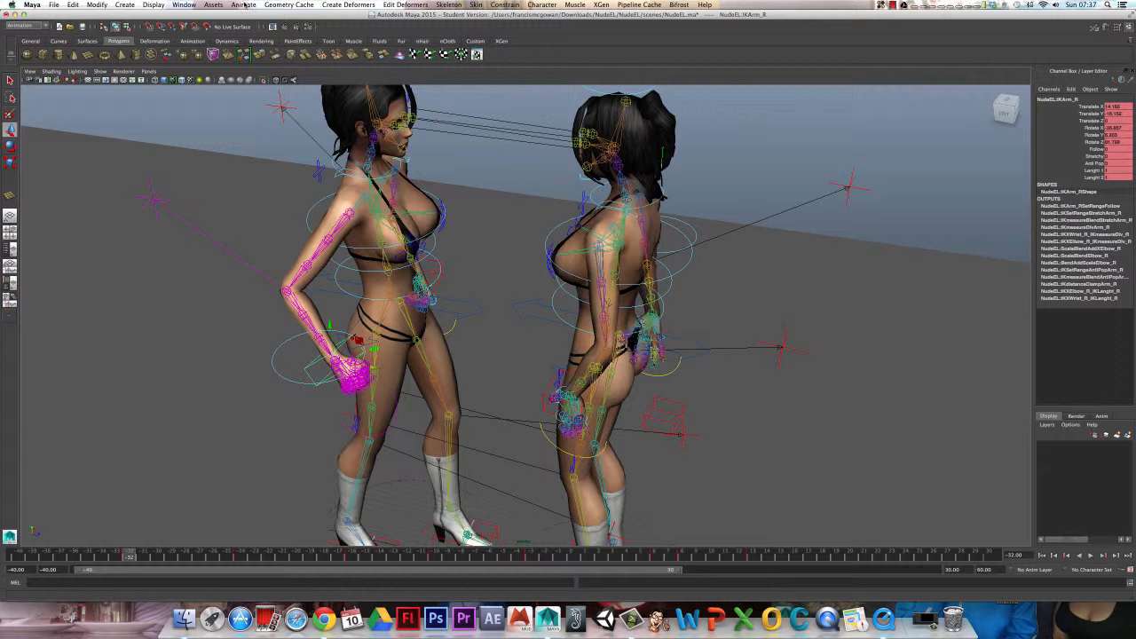
click(243, 4)
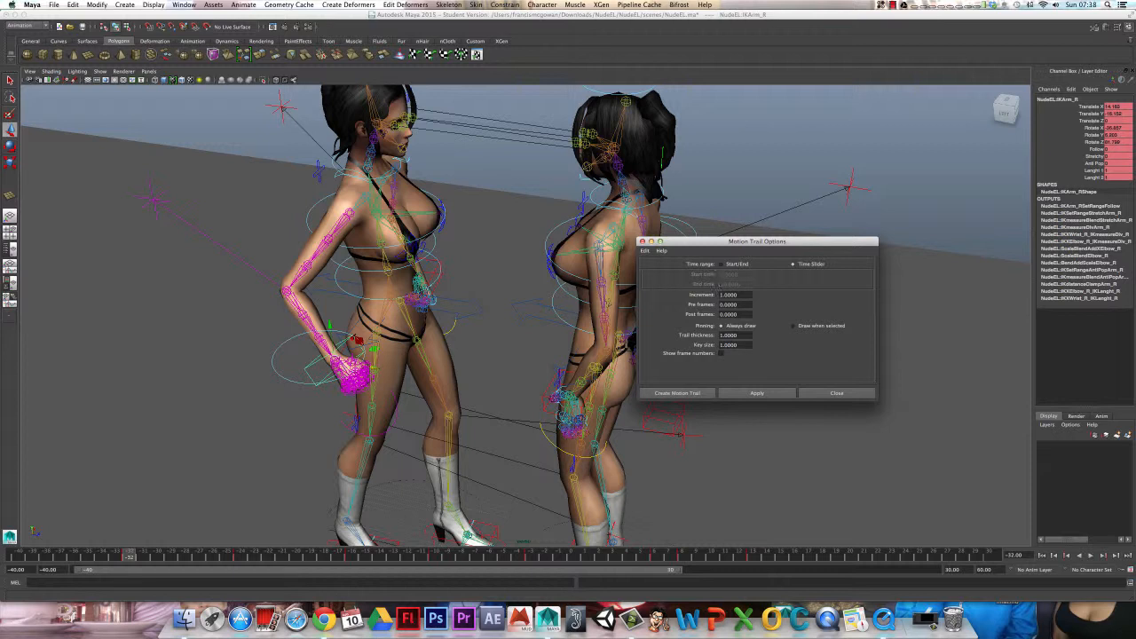
Set the trail time range back to Time Slider and create IKArm_R's motion trail
click(740, 263)
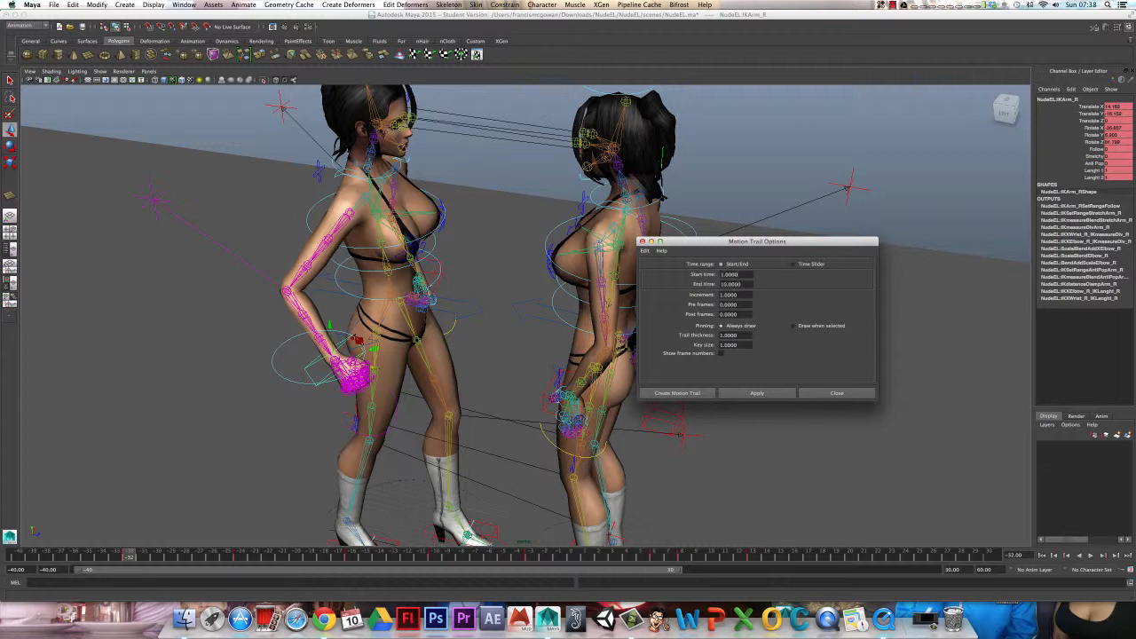
mouse_move(777, 272)
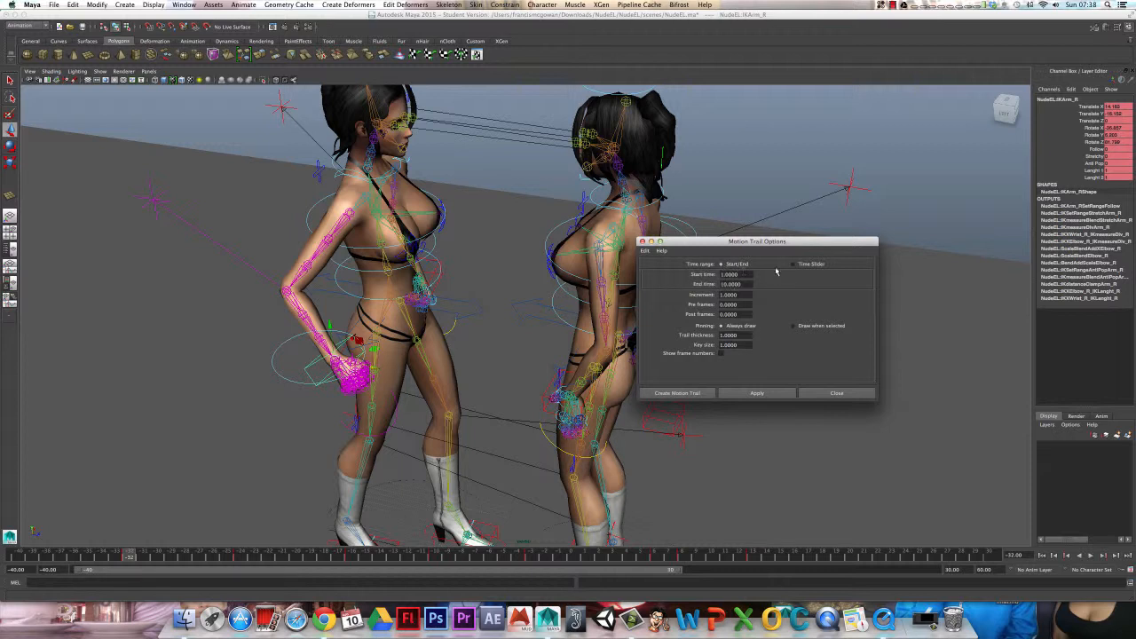
click(793, 264)
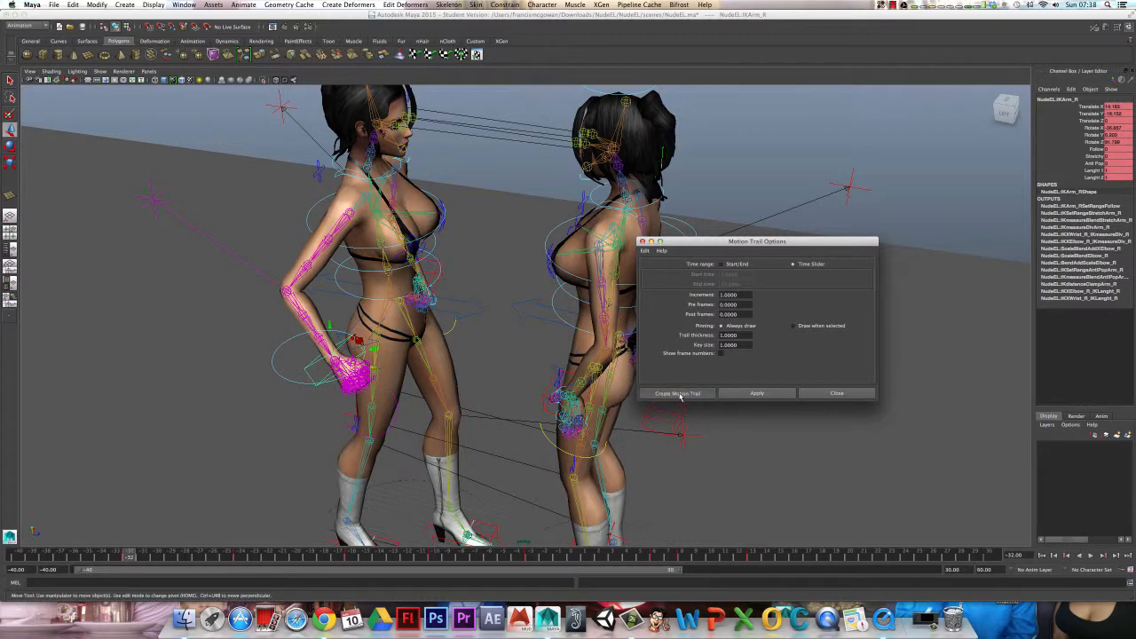
click(676, 393)
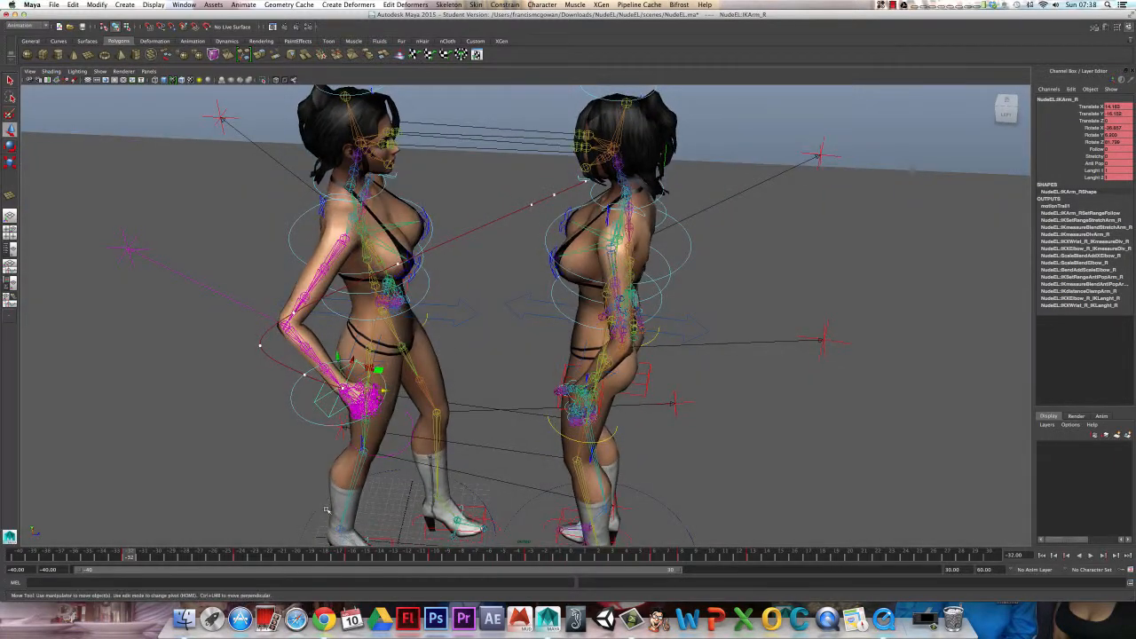
Scrub from an earlier frame to watch the hand follow its motion trail
click(182, 557)
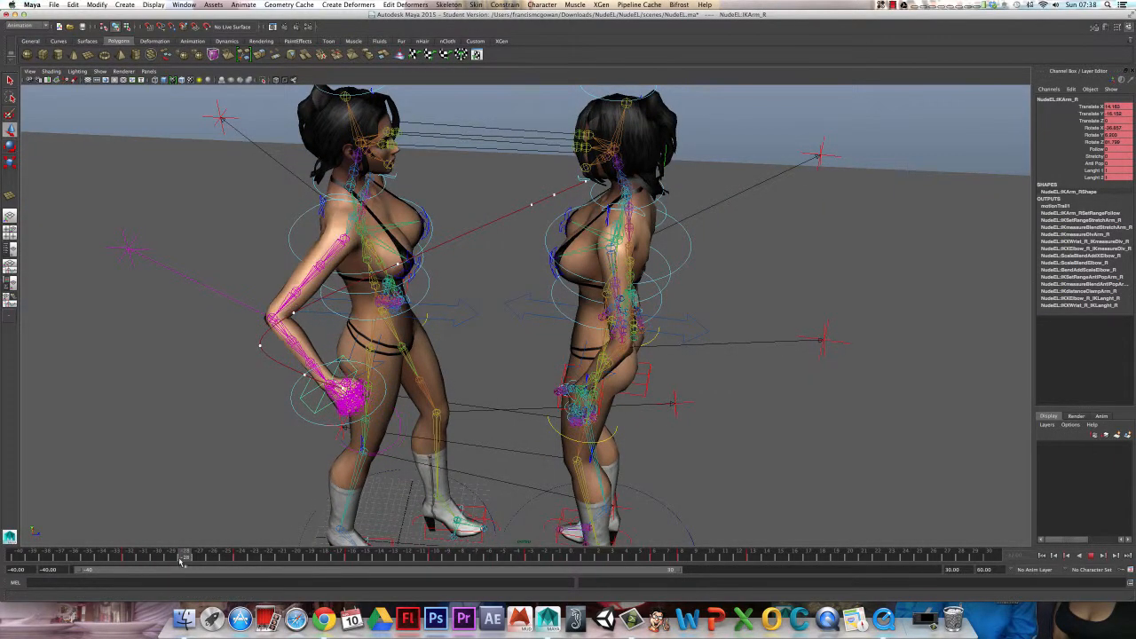
drag(182, 557, 282, 557)
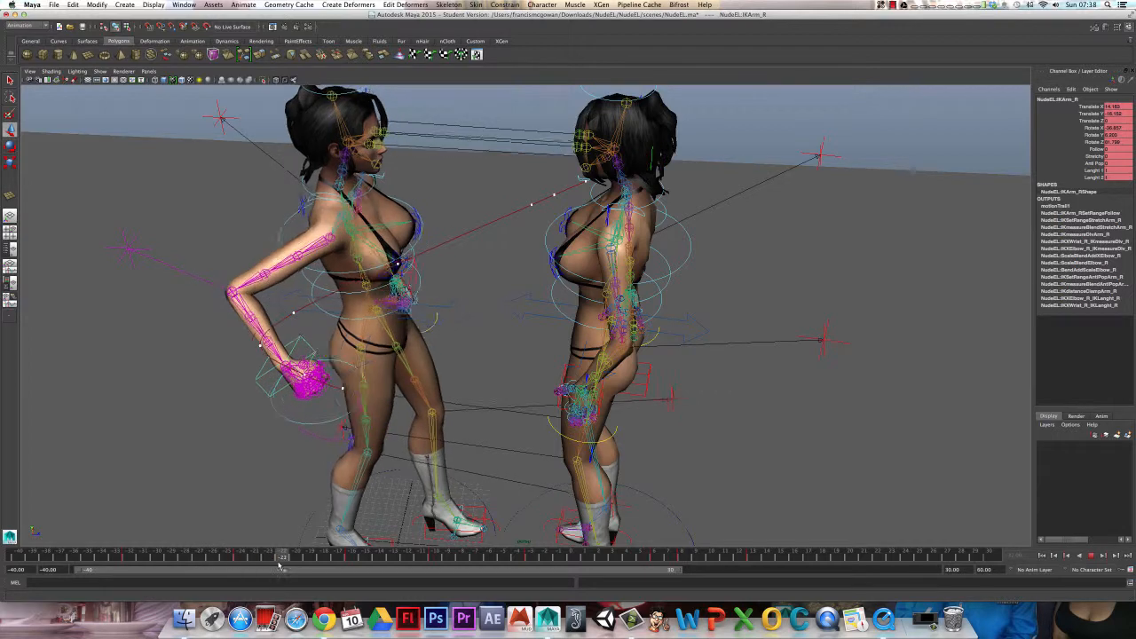
drag(281, 559, 329, 559)
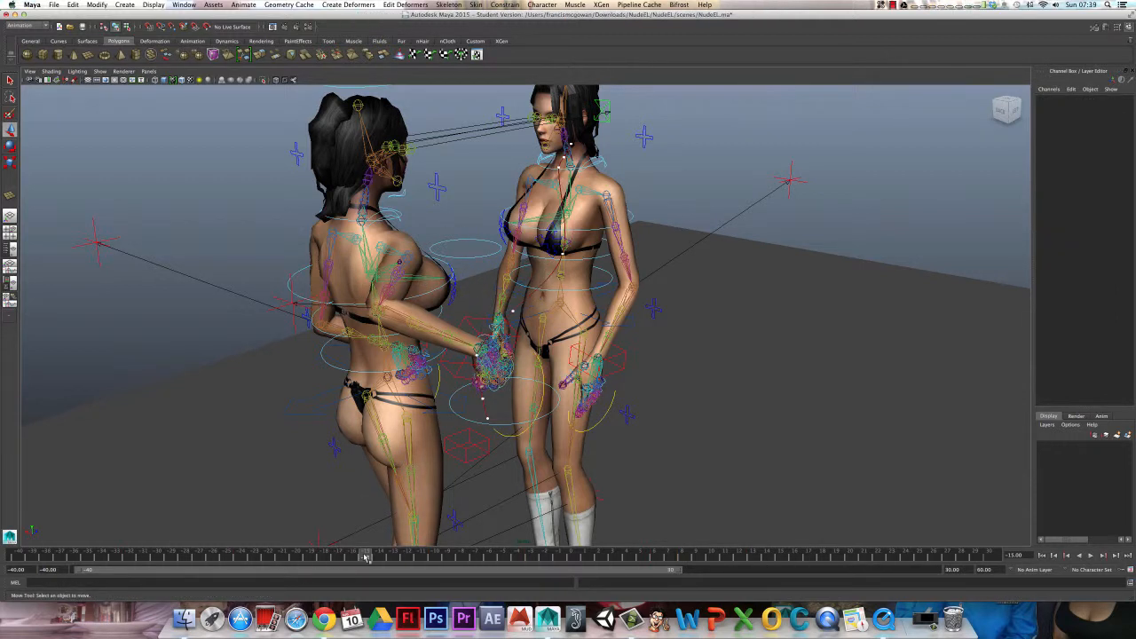
Scrub further through the punch and pick a motion trail point to edit
drag(363, 557, 474, 556)
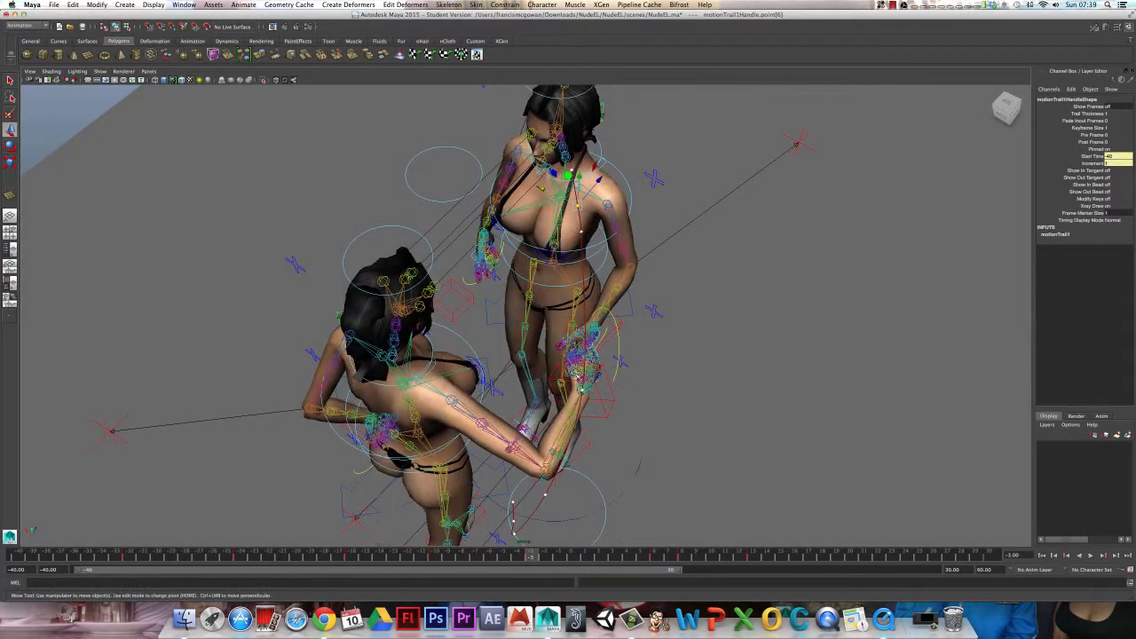
click(670, 555)
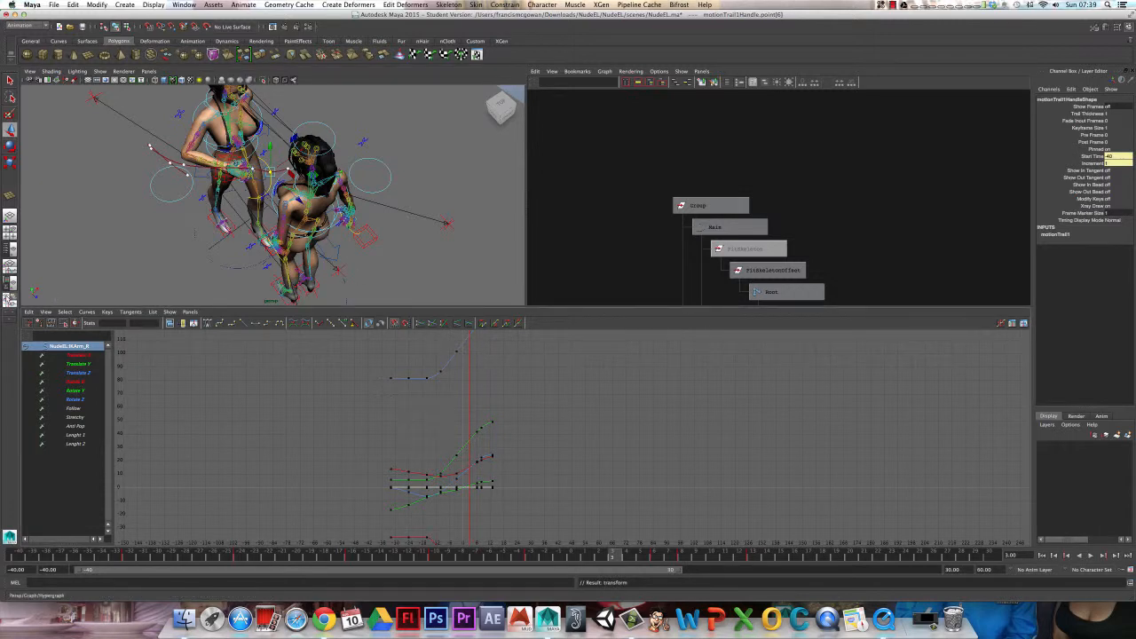
mouse_move(415, 434)
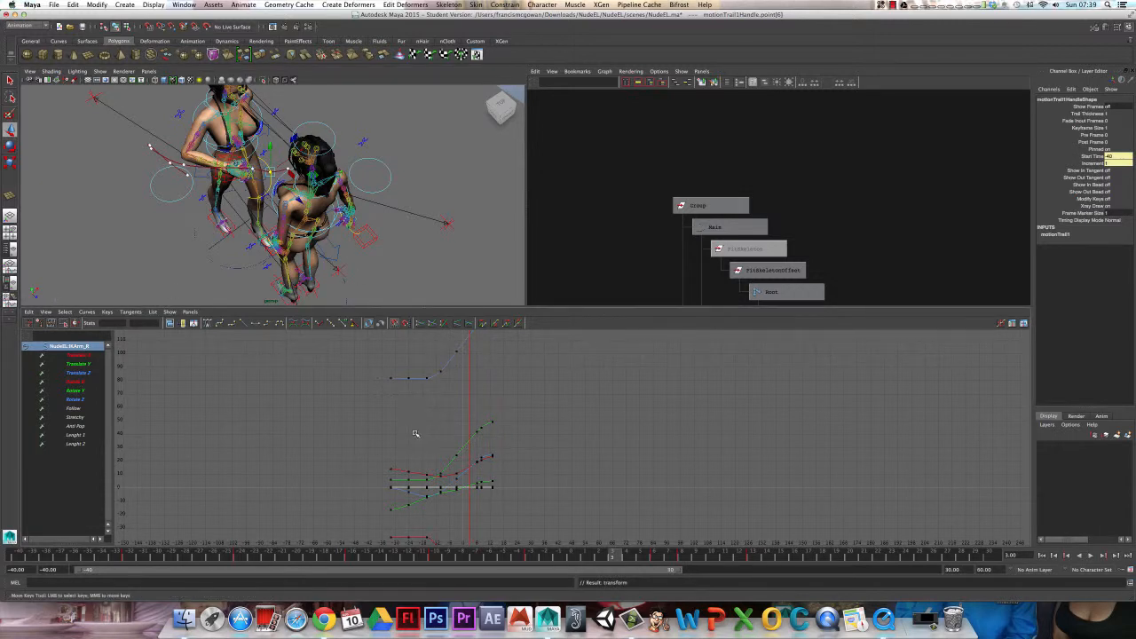